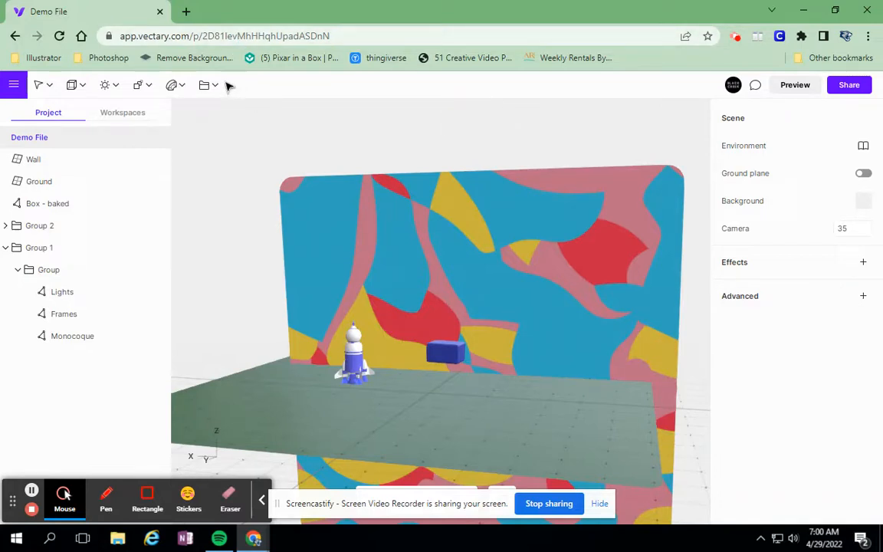
Add a camera object from the top toolbar's objects dropdown.
left_click(205, 85)
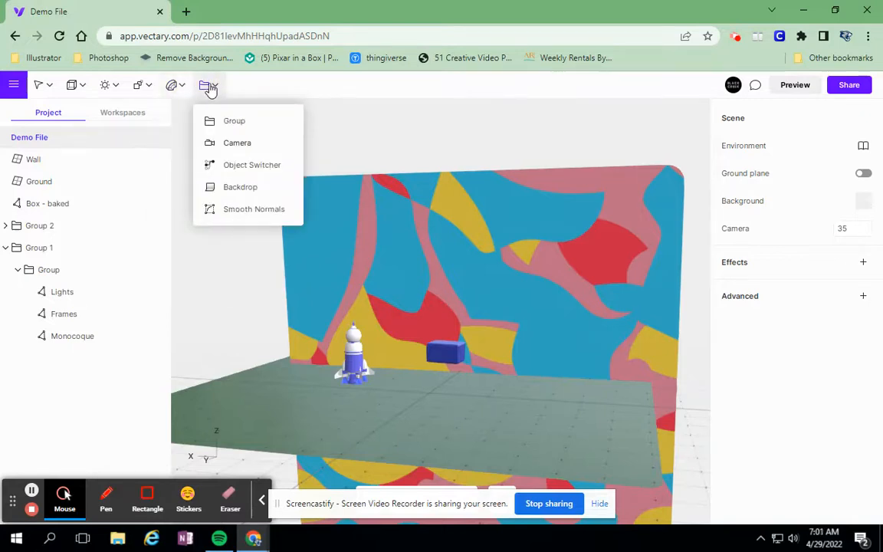
mouse_move(237, 143)
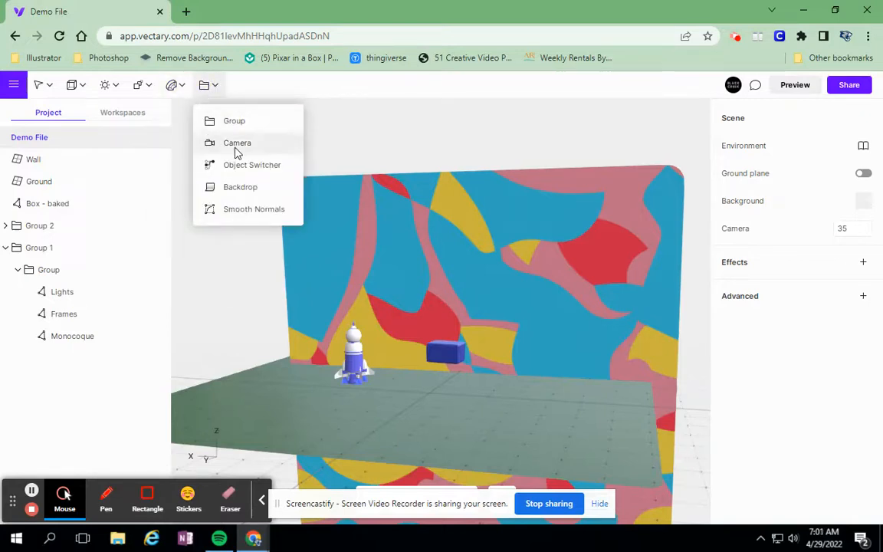
left_click(237, 143)
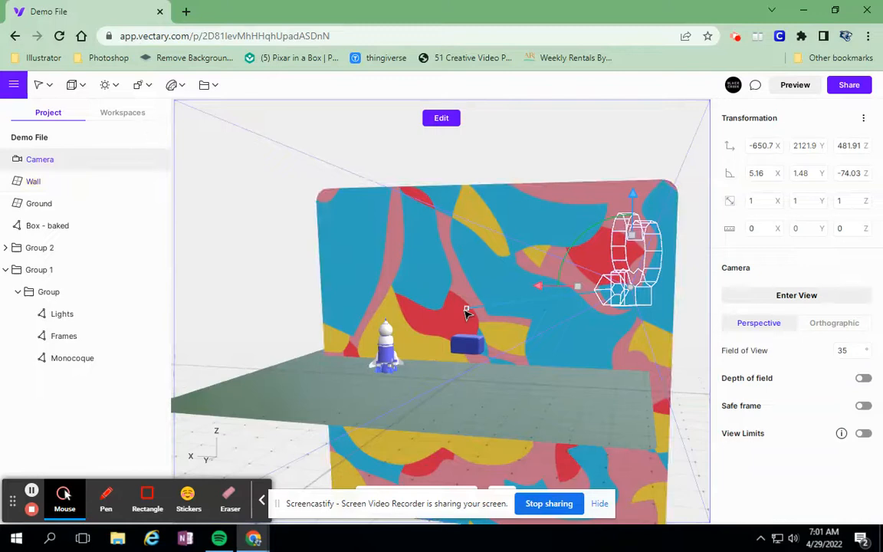
mouse_move(466, 315)
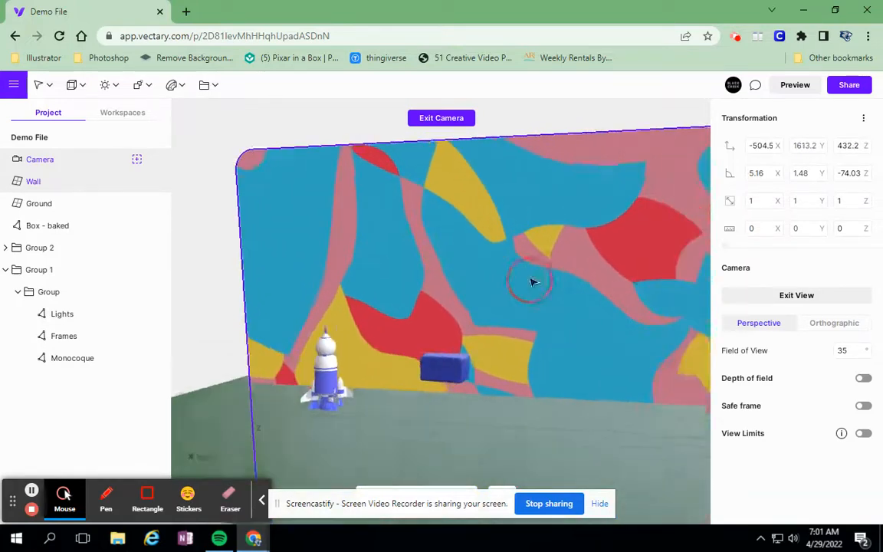
Drag the camera view to frame the rocket, box and wall from the front.
left_click_drag(533, 282, 547, 290)
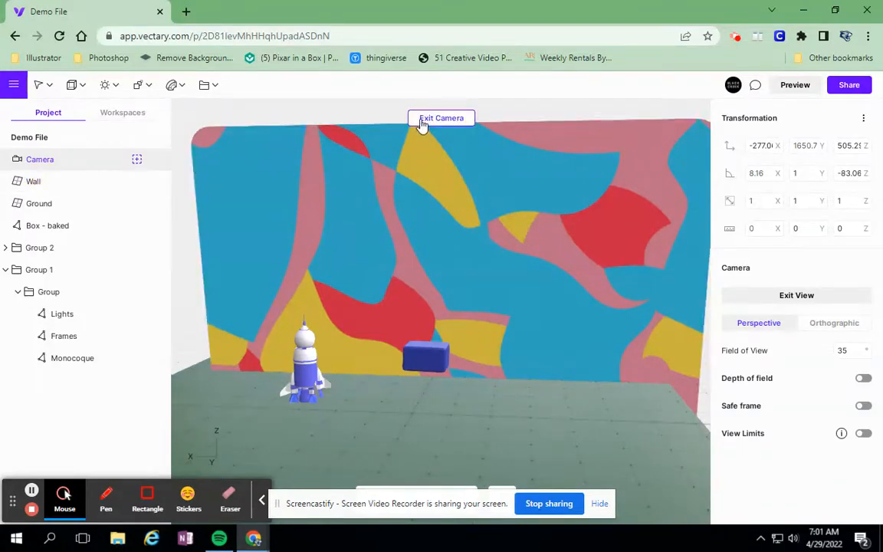
Exit the camera view, nudge the camera along its red axis, and enter Edit mode.
left_click(441, 118)
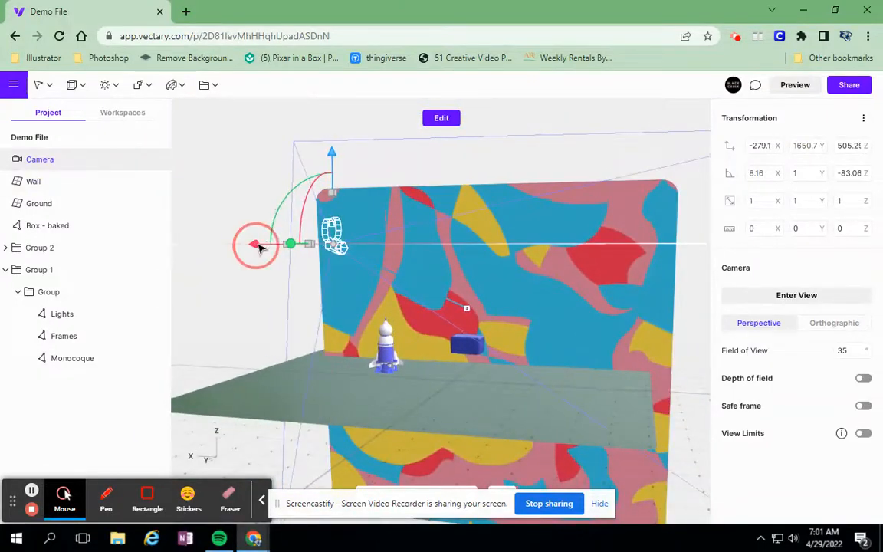
left_click_drag(257, 244, 265, 245)
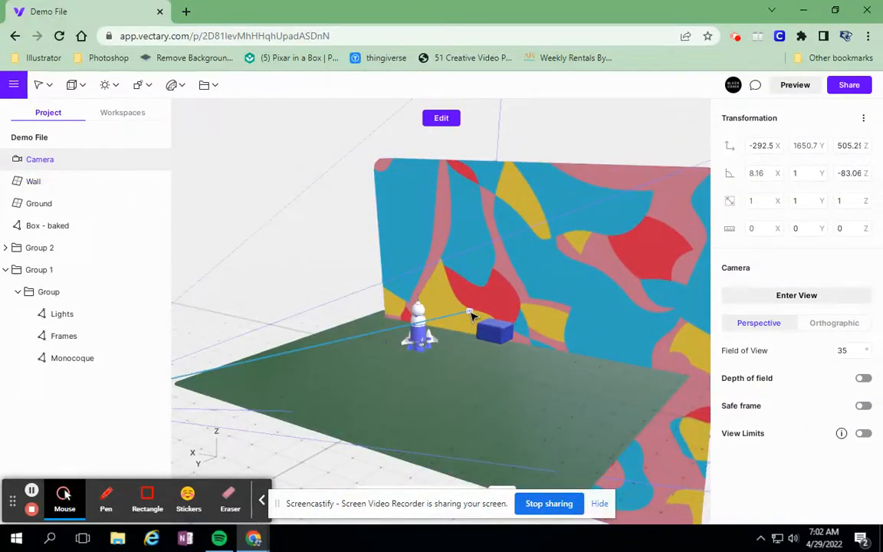
left_click(441, 118)
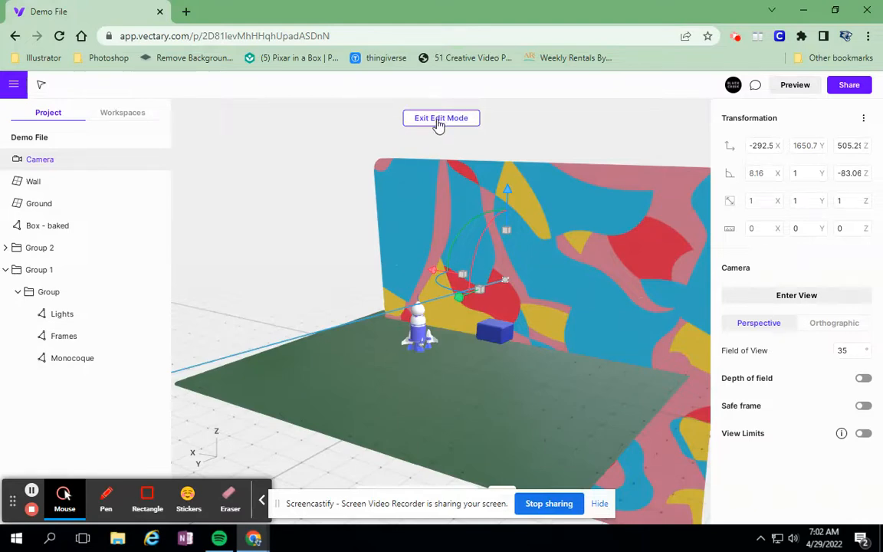
Reframe the front camera closer and lower on the rocket and box, then exit its view.
left_click(441, 117)
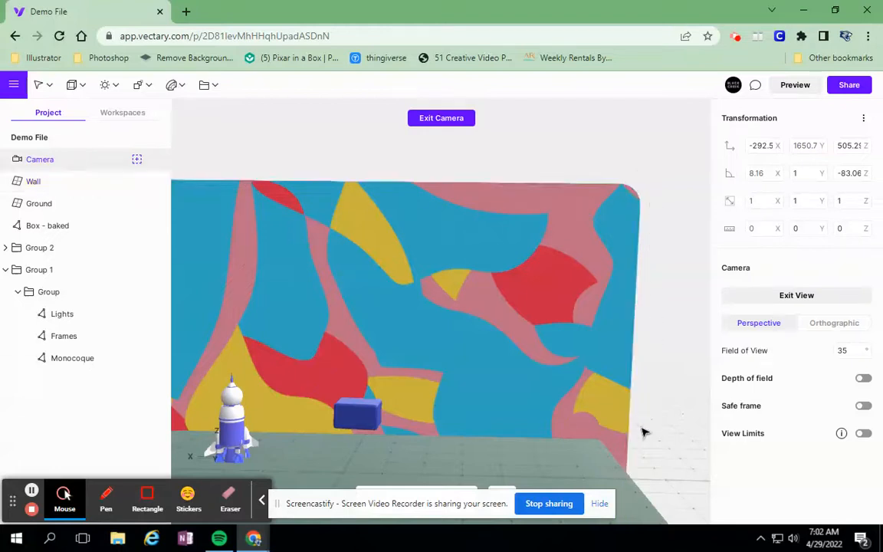
left_click(38, 203)
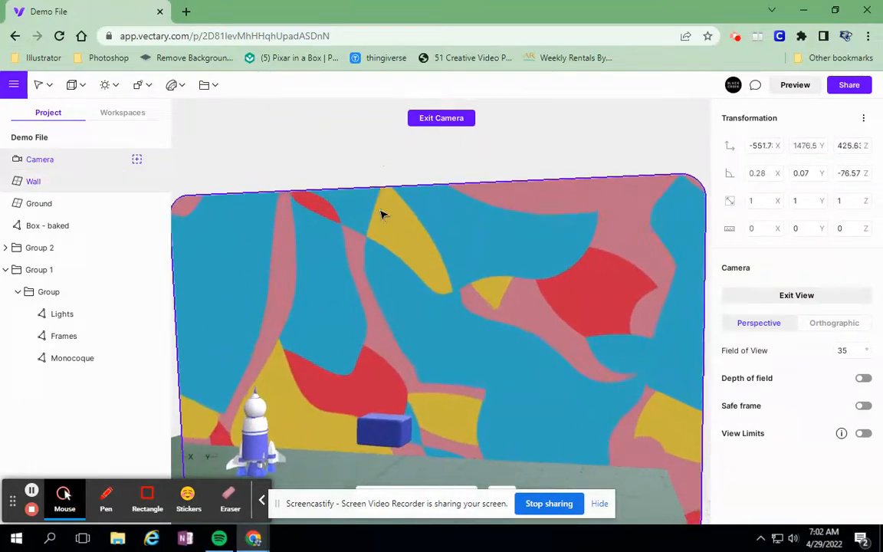
left_click_drag(383, 214, 387, 311)
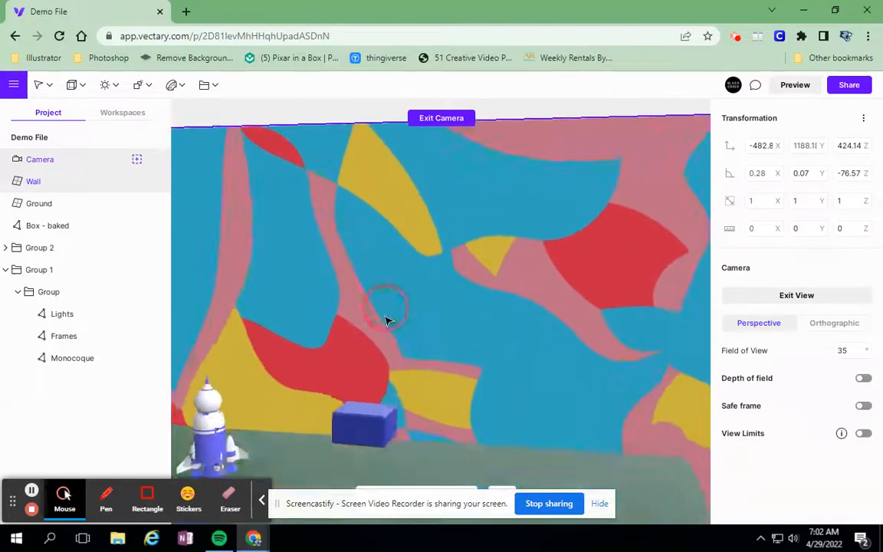
left_click_drag(387, 322, 368, 326)
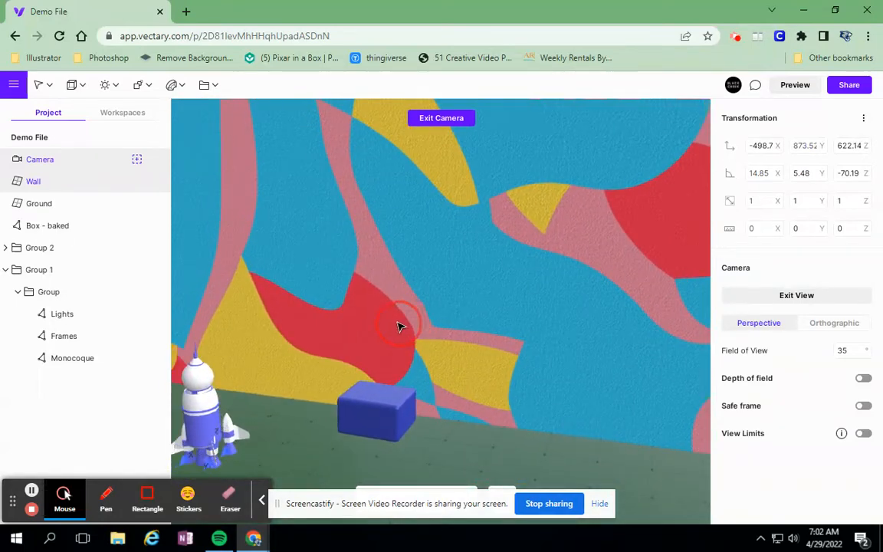
left_click_drag(399, 326, 575, 383)
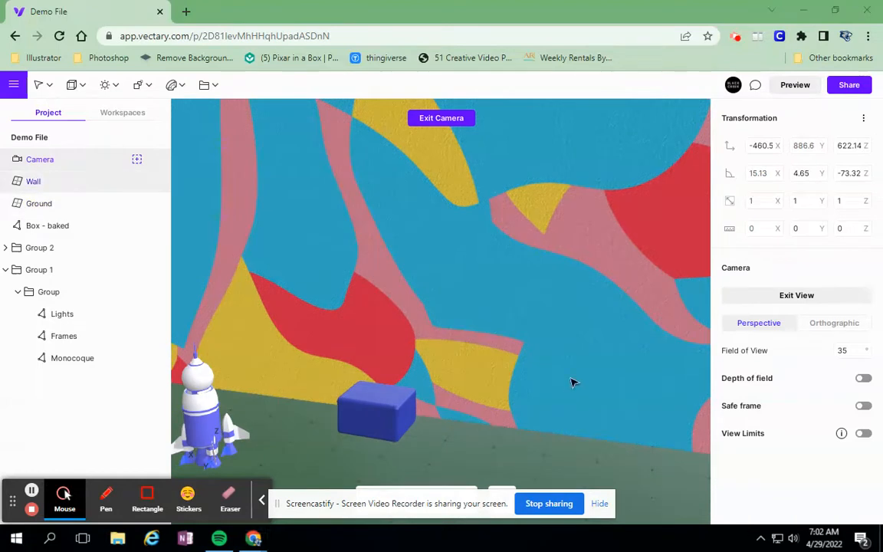
mouse_move(266, 238)
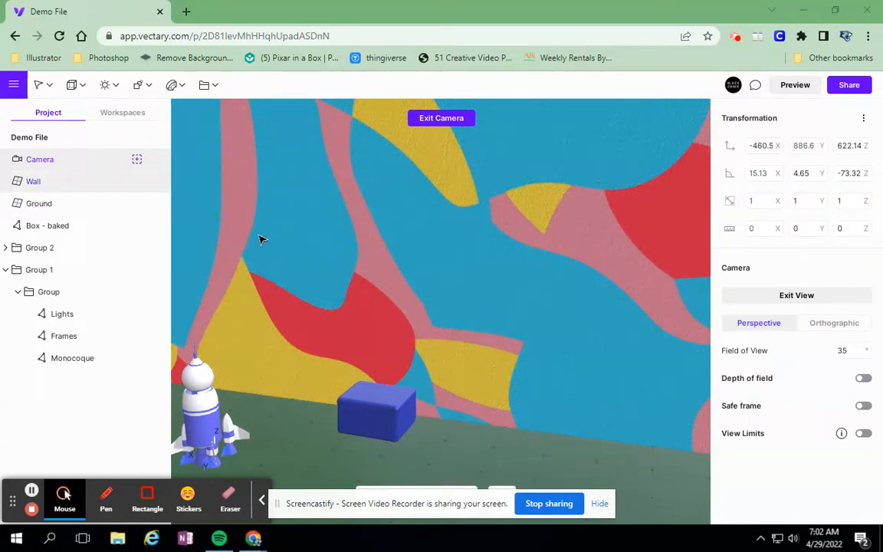
left_click(205, 85)
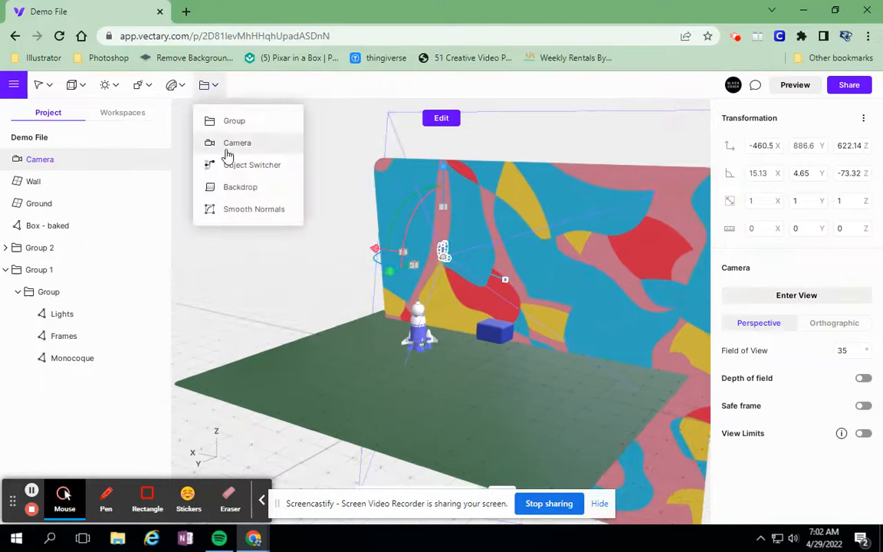
Add Camera 1, tilt it downward and raise it high above the scene.
left_click(237, 142)
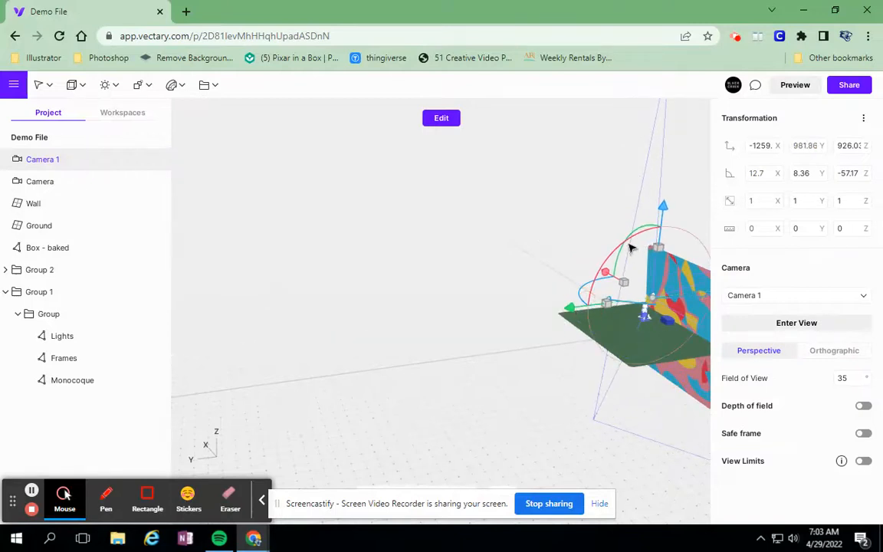
left_click_drag(631, 234, 664, 226)
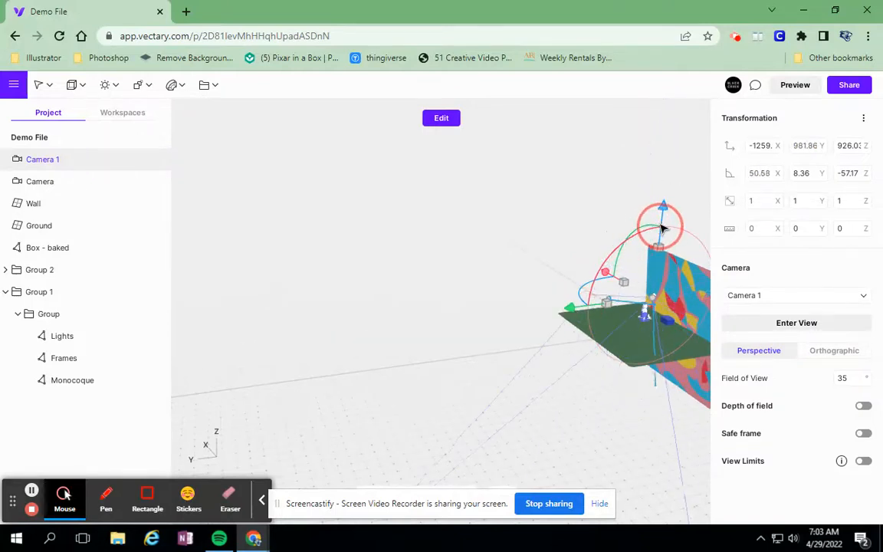
left_click_drag(664, 226, 665, 123)
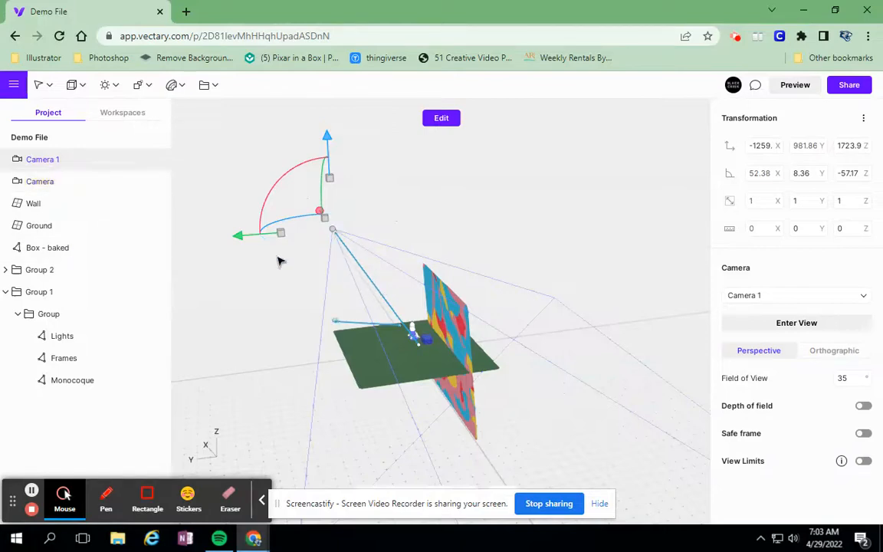
mouse_move(136, 160)
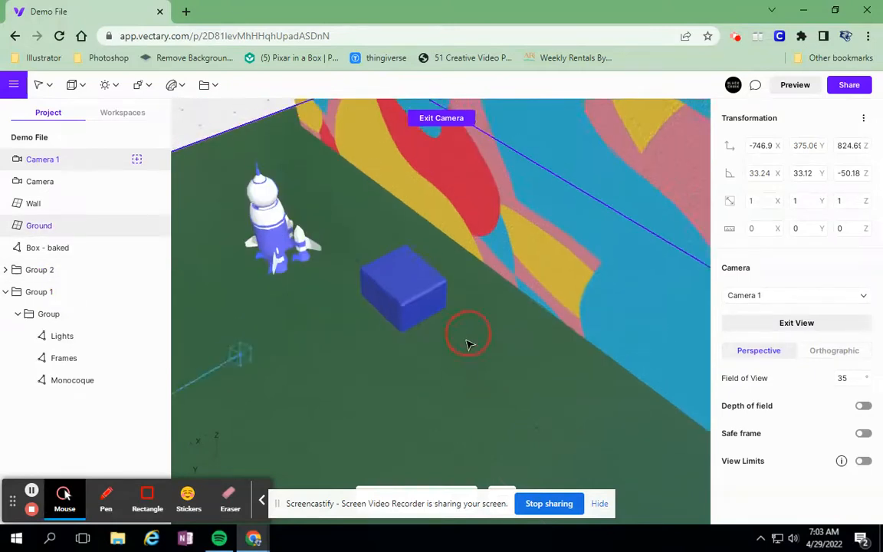
Drag Camera 1's view into an angled overhead shot of the rocket and box, then exit.
left_click_drag(470, 345, 226, 201)
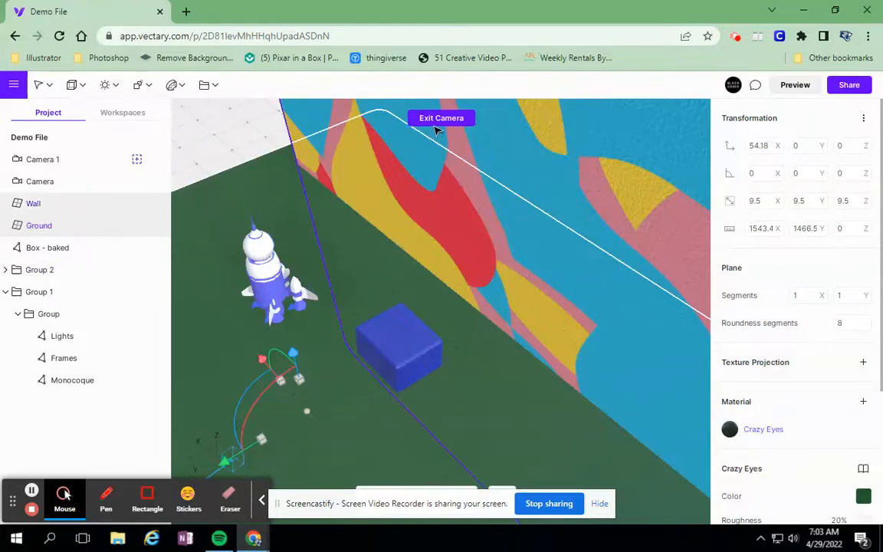
left_click(441, 117)
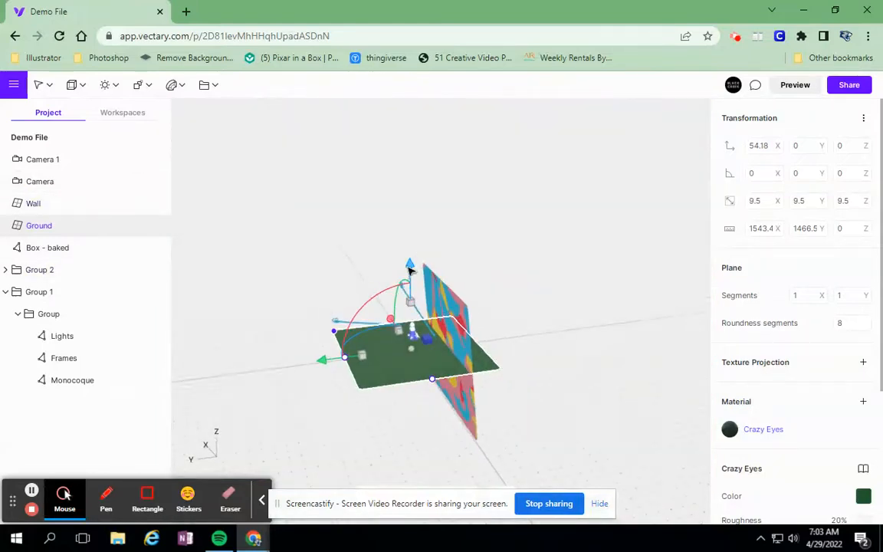